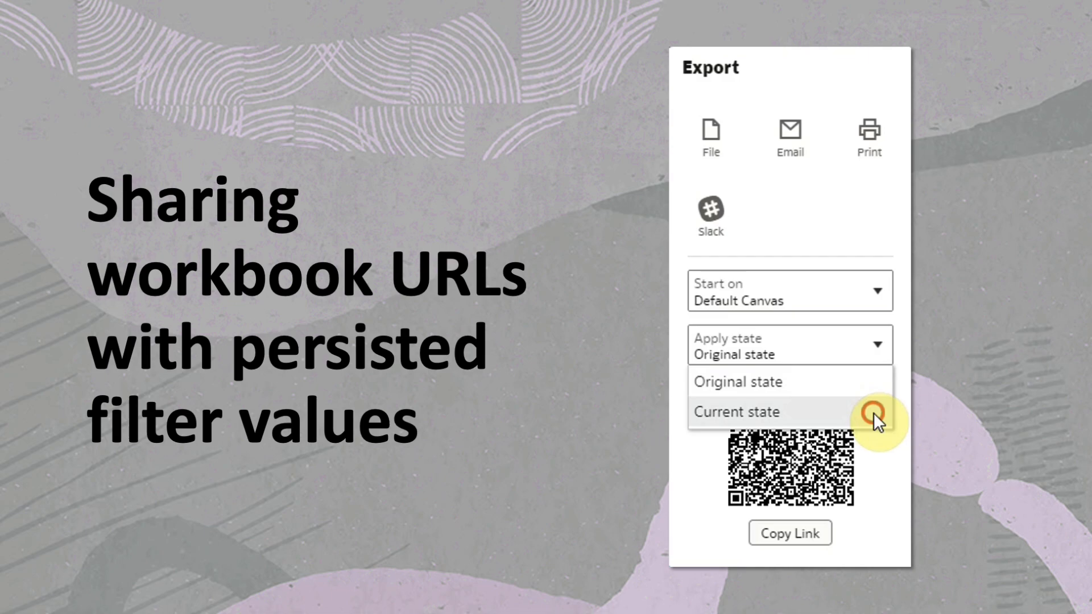
Filter Ship Mode to Delivery Truck and Express Air, cutting Sales to 4,244,956.76
click(737, 412)
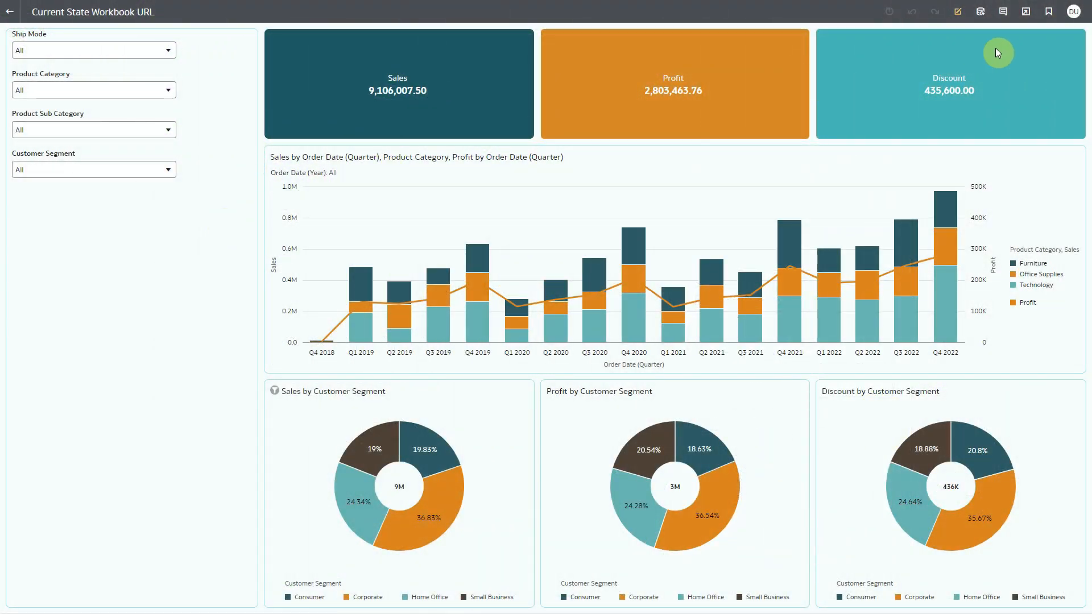
mouse_move(1074, 12)
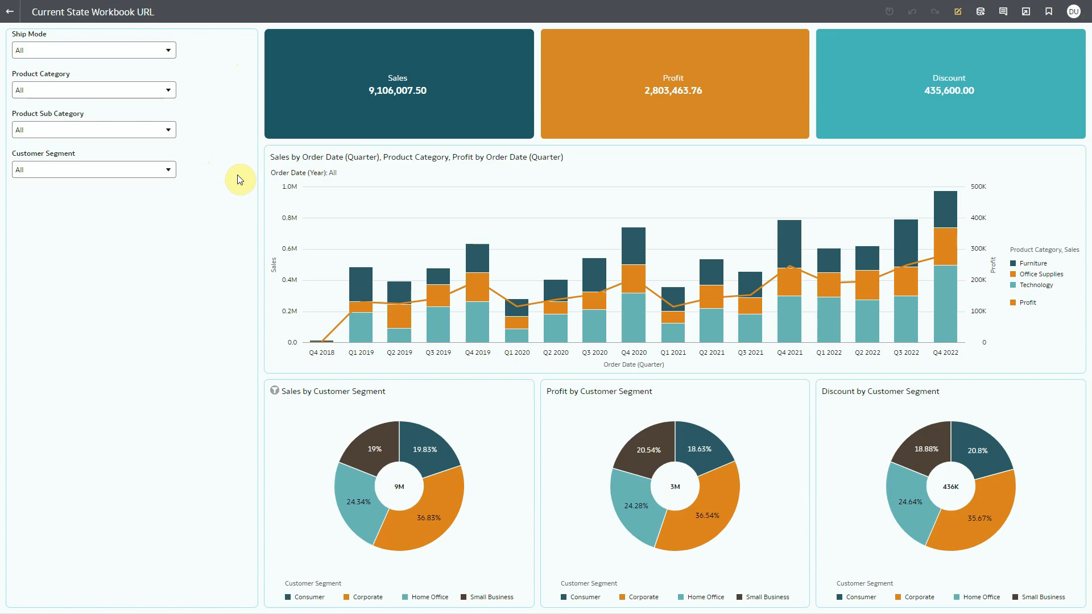
mouse_move(303, 372)
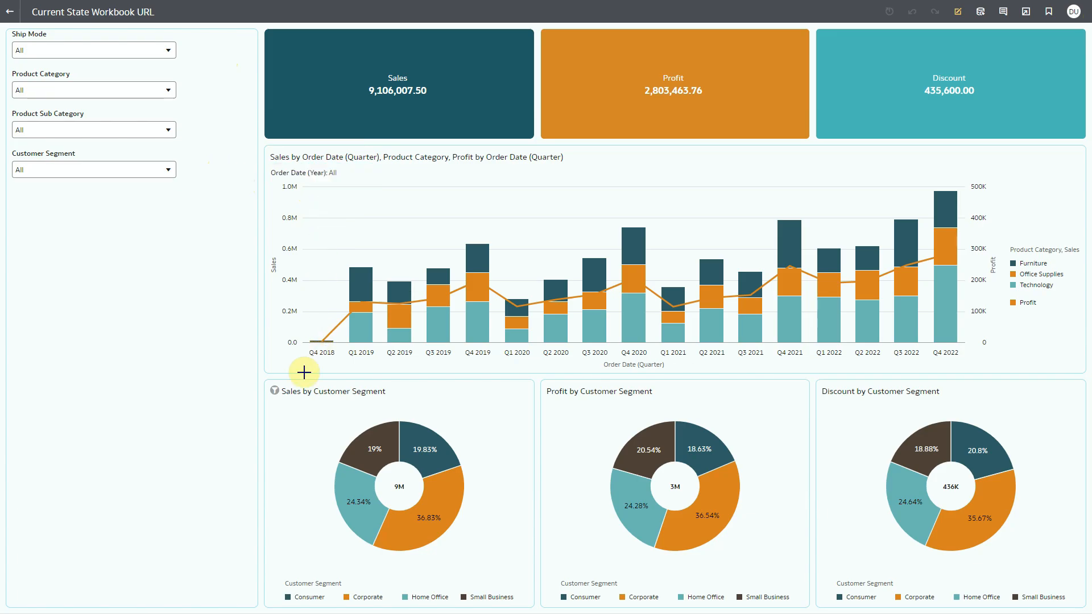
mouse_move(284, 417)
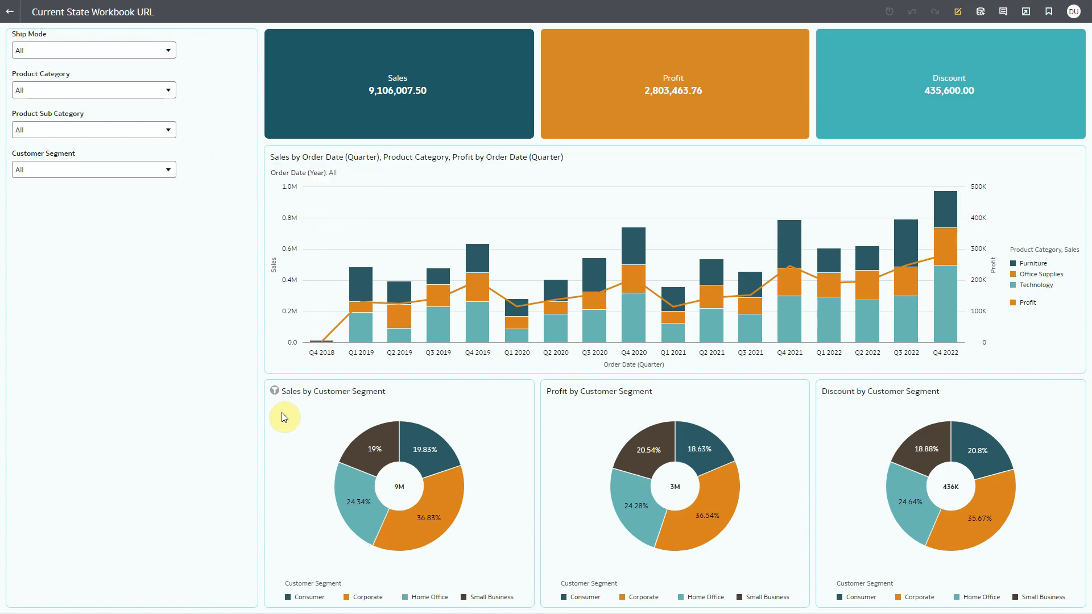
mouse_move(179, 67)
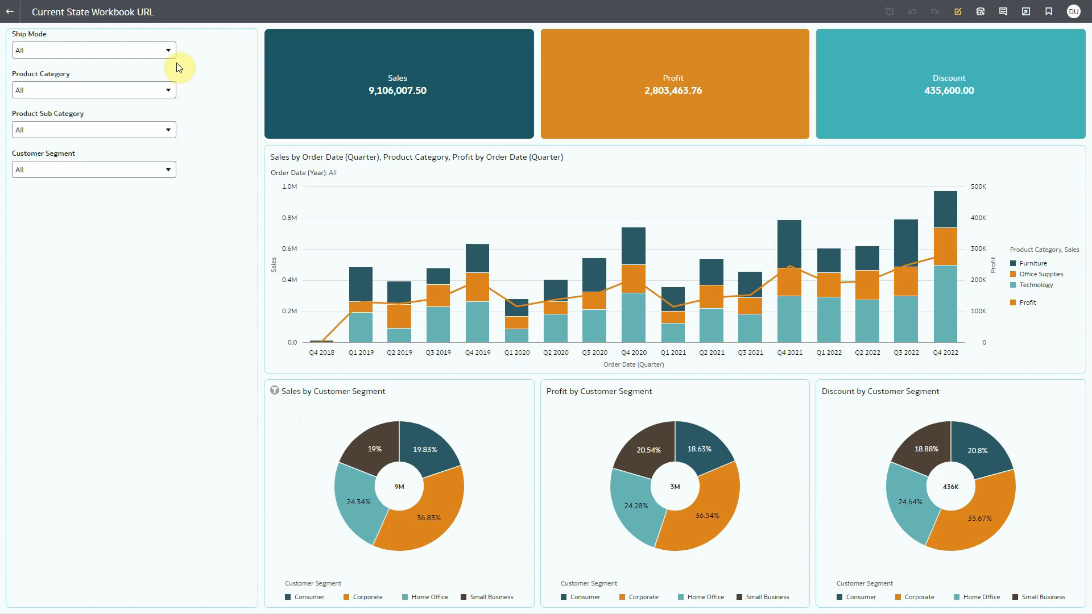
click(168, 51)
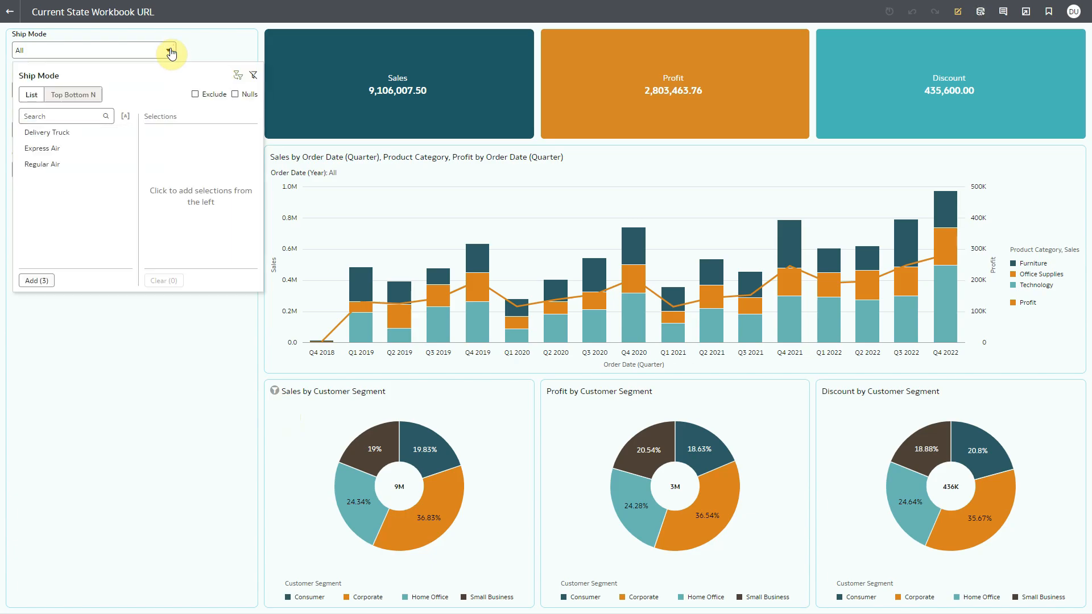
click(47, 132)
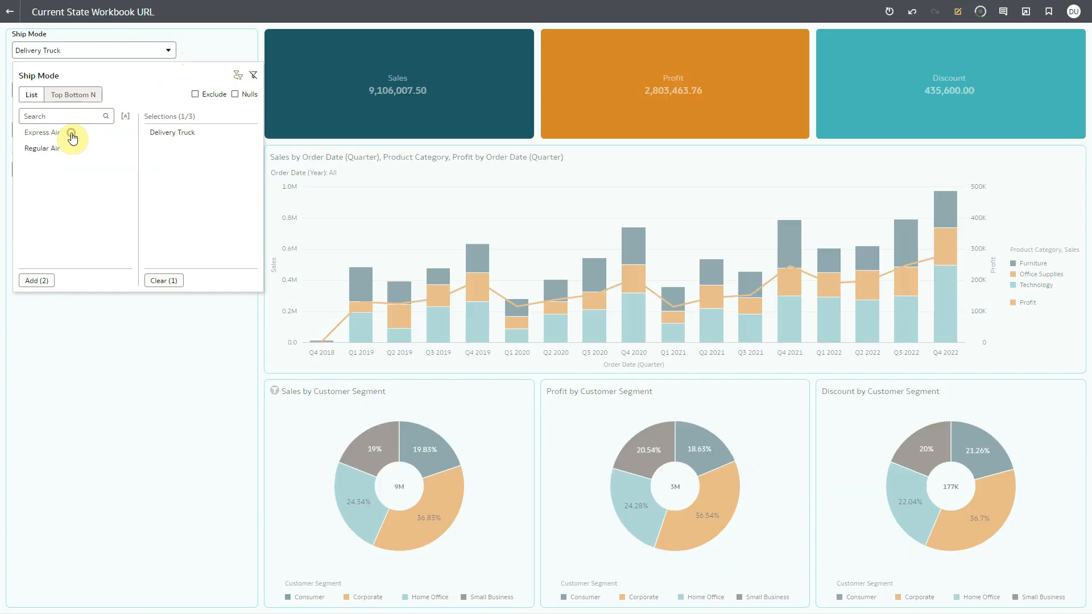
click(40, 133)
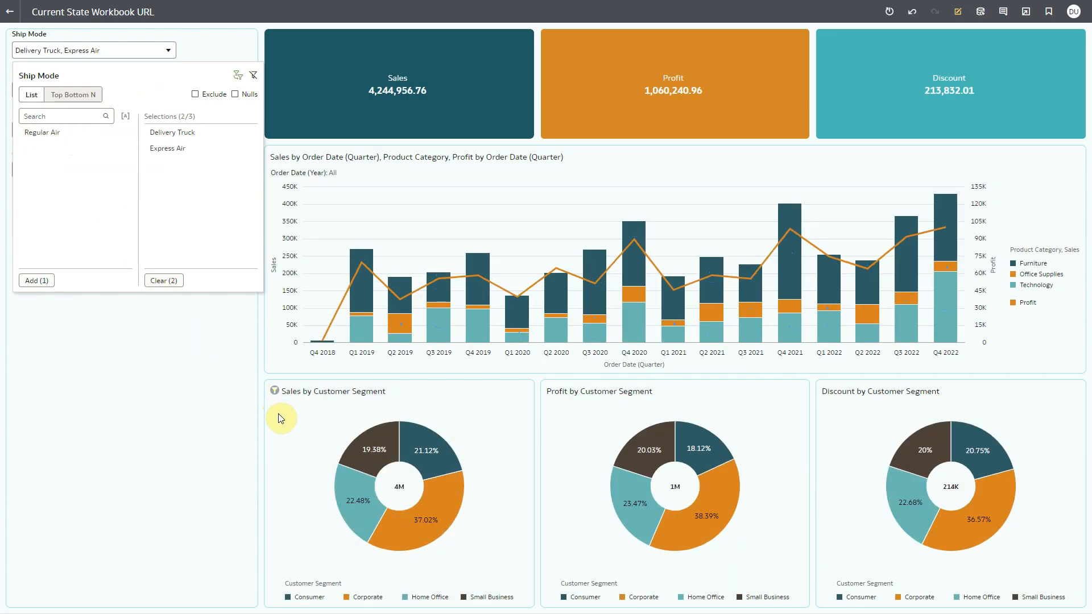
mouse_move(437, 539)
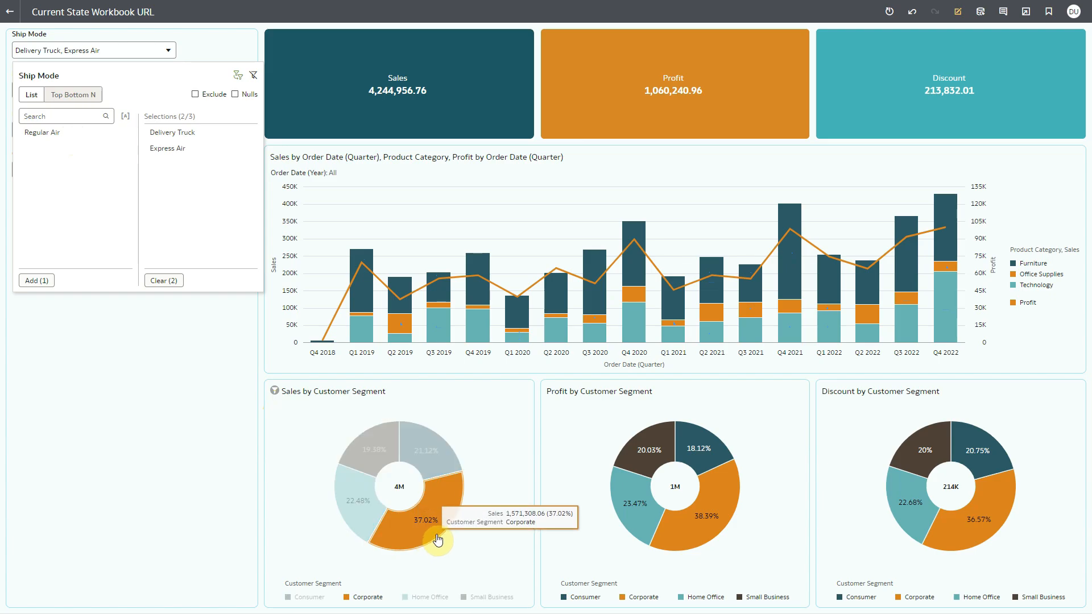
Select the Corporate slice in Sales by Customer Segment and filter Order Date (Year) to 2018–2019
click(437, 539)
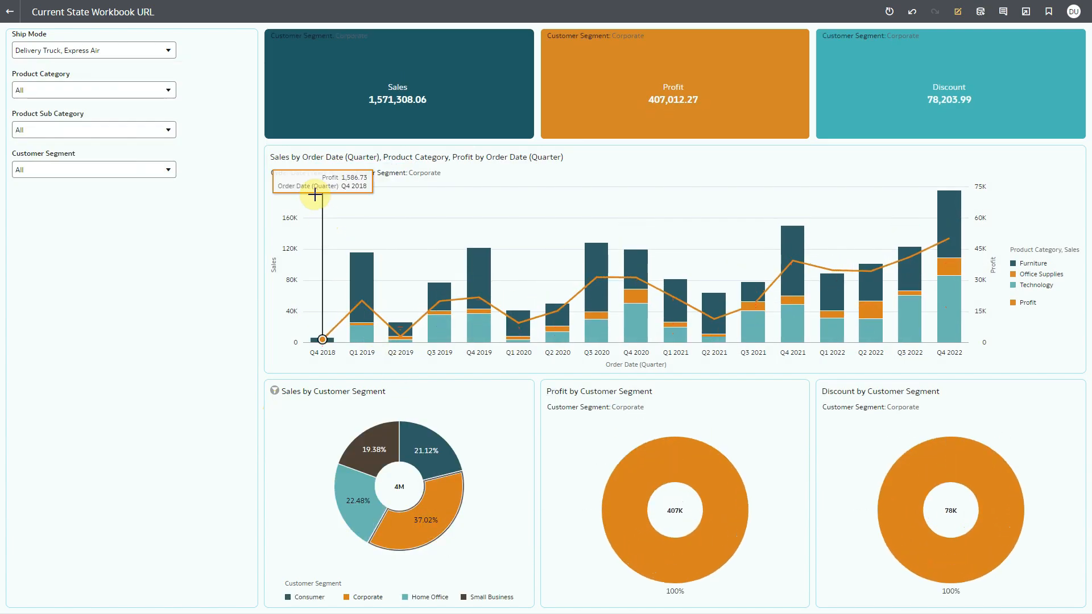
click(295, 173)
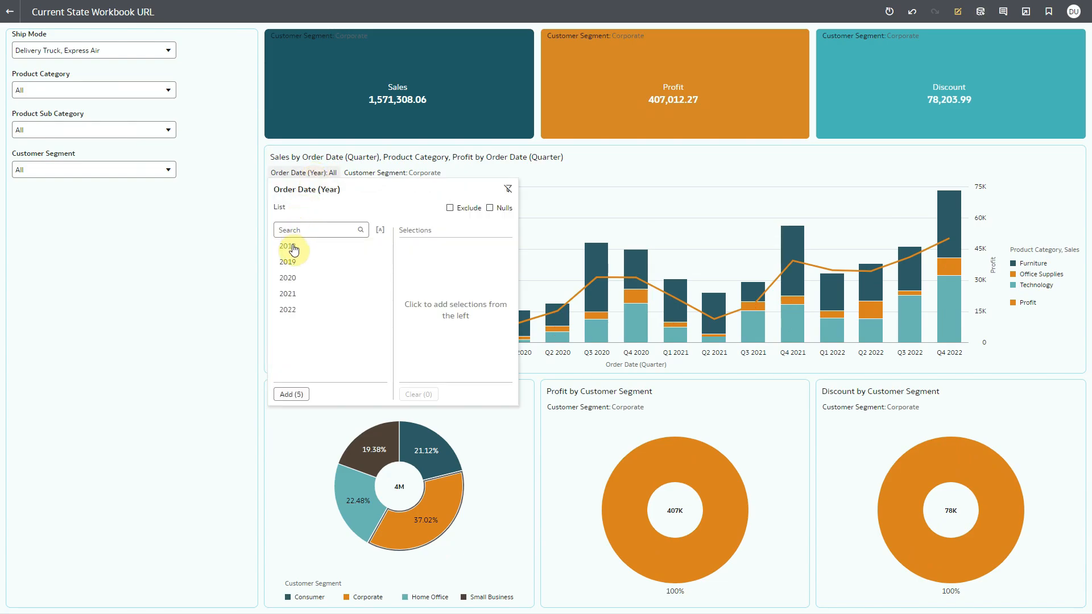
click(288, 247)
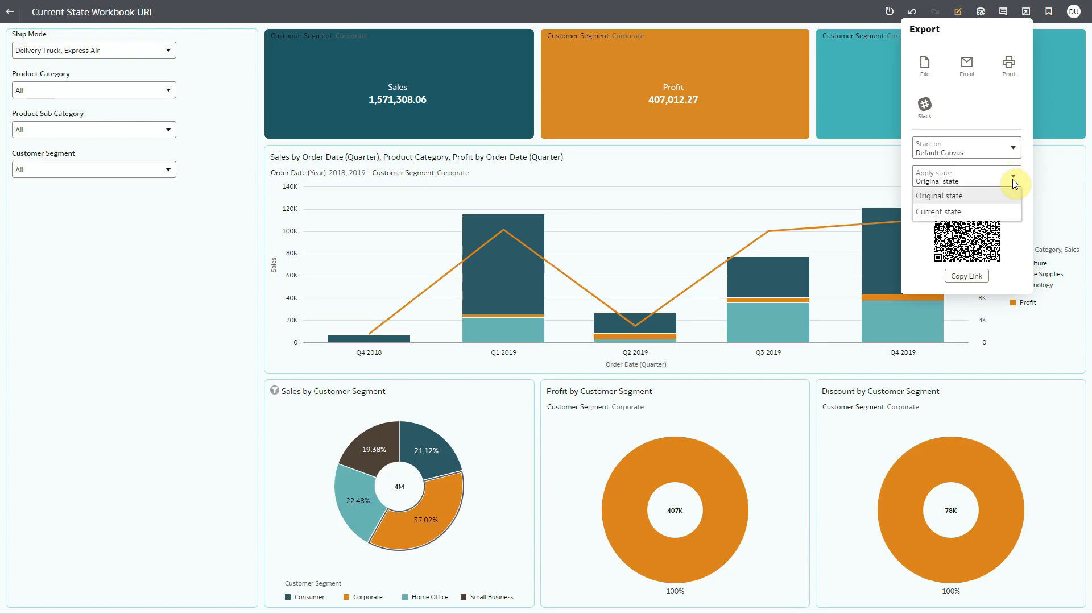
Set the export link's Apply state to Current state and copy the link
click(938, 211)
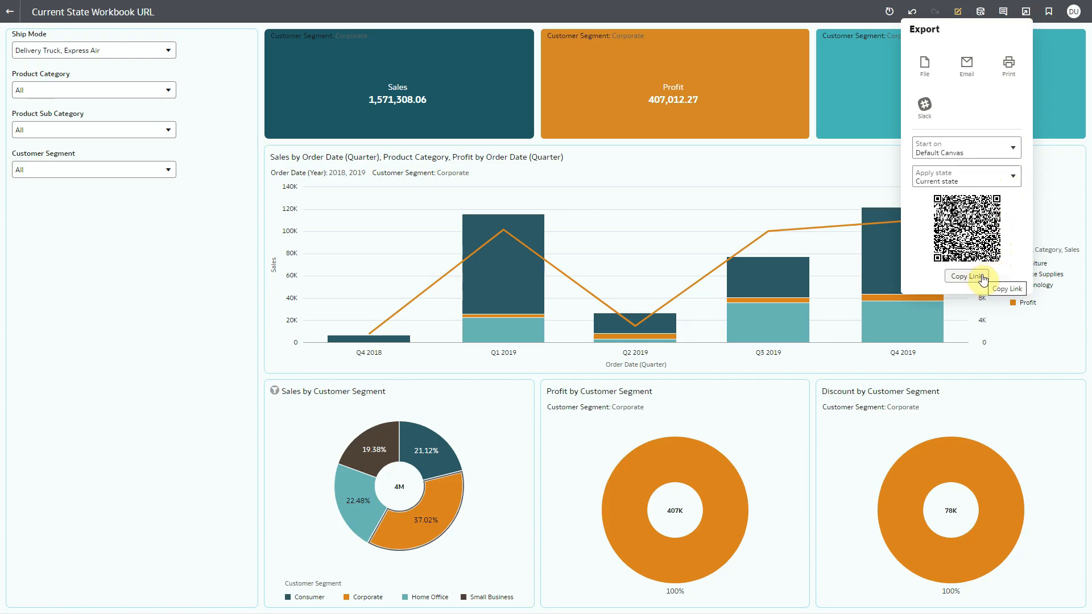
click(966, 276)
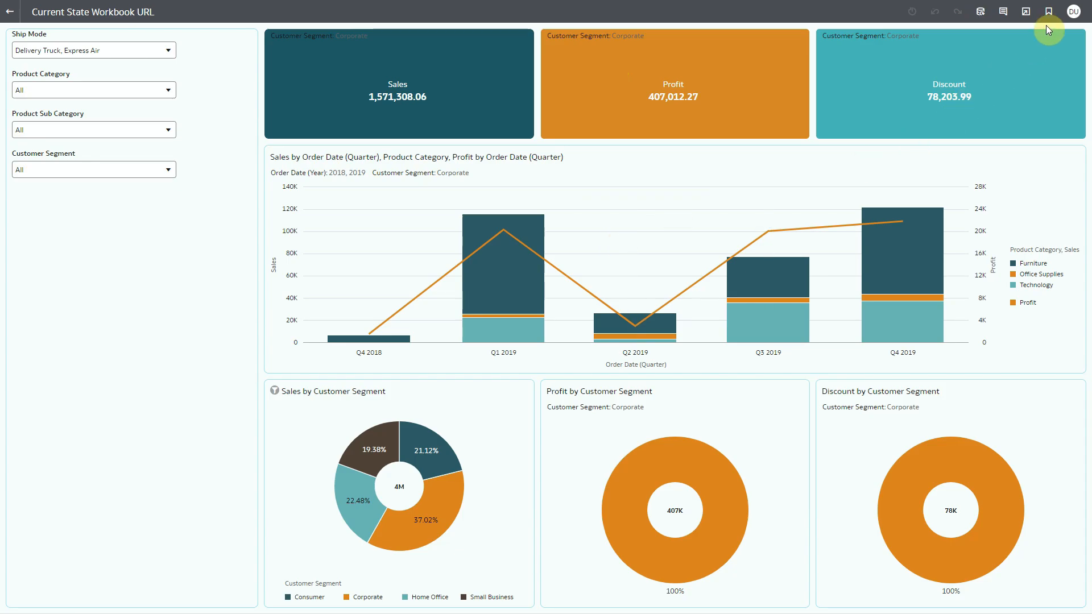
mouse_move(1082, 10)
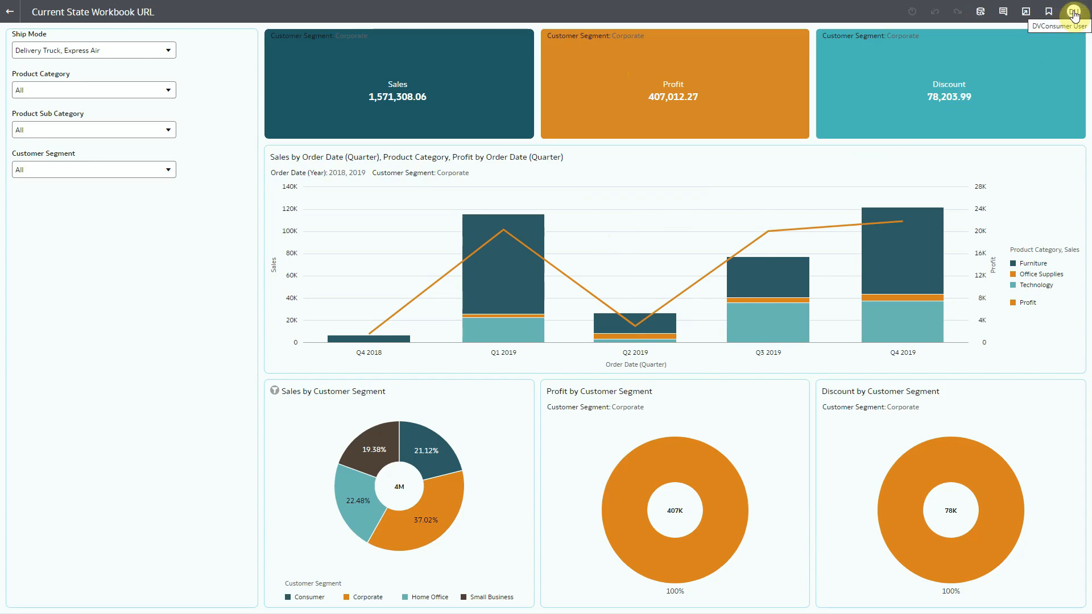
mouse_move(228, 54)
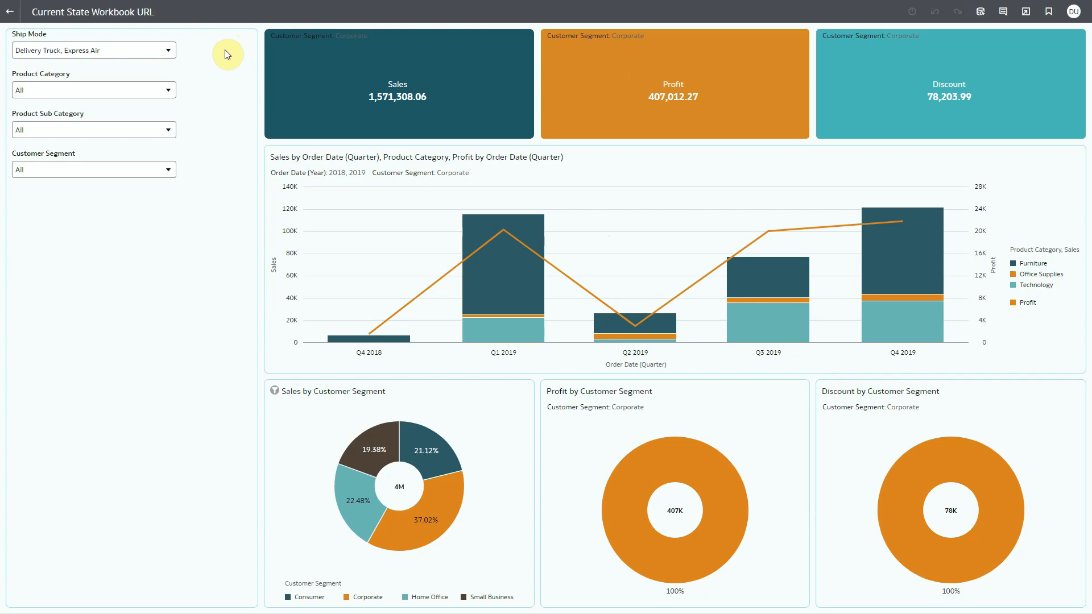
mouse_move(350, 188)
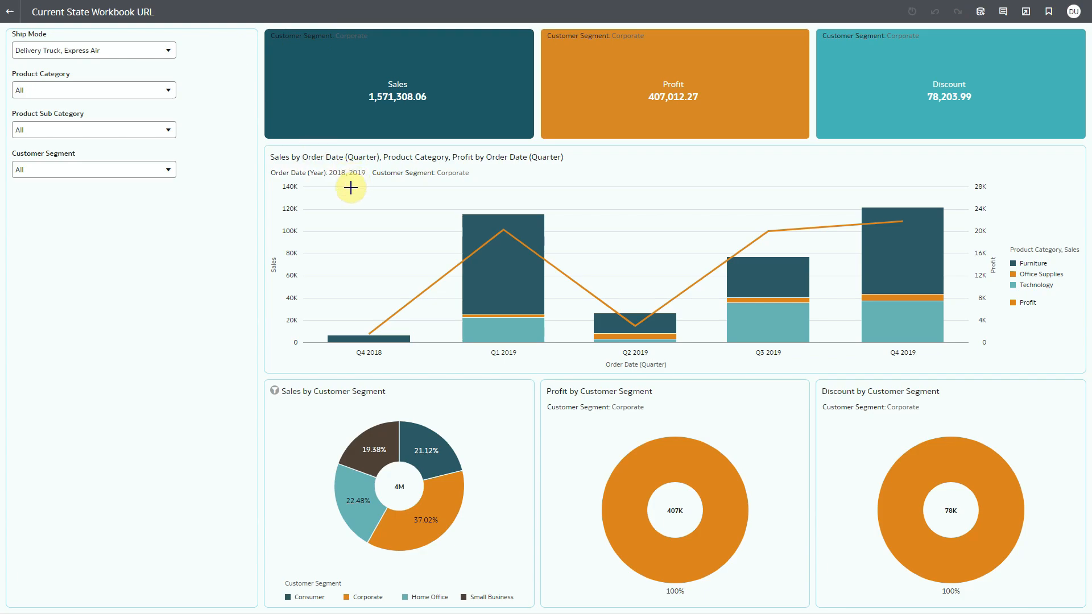
mouse_move(625, 431)
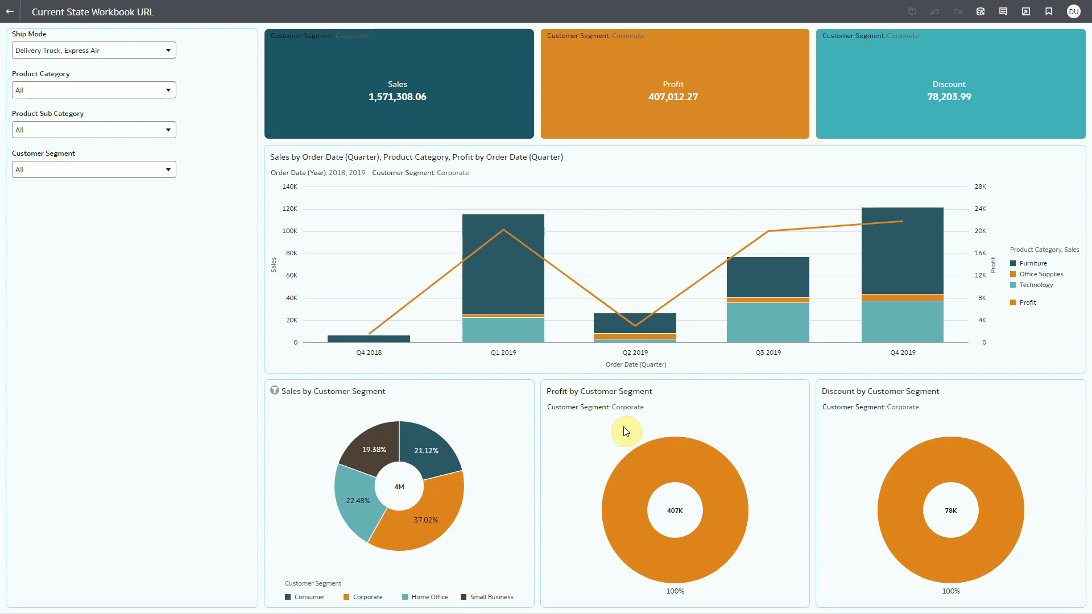